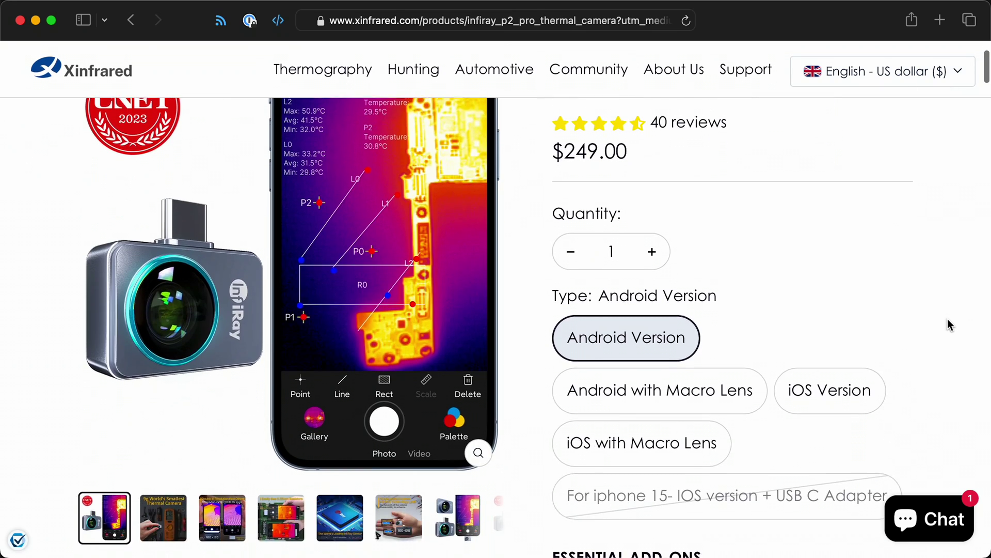
Select the plain iOS Version type option, priced at $249.00, on the Xinfrared product page
click(641, 442)
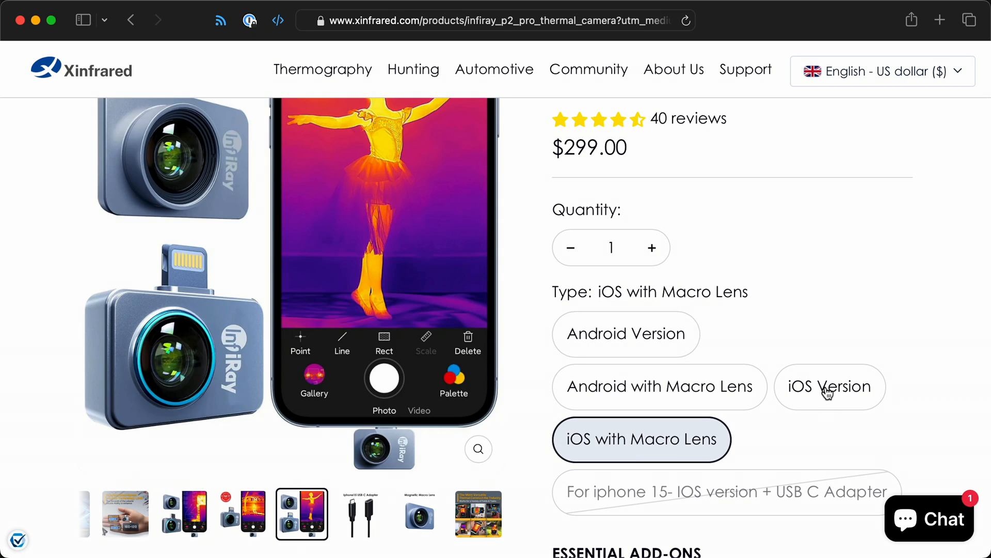
click(830, 387)
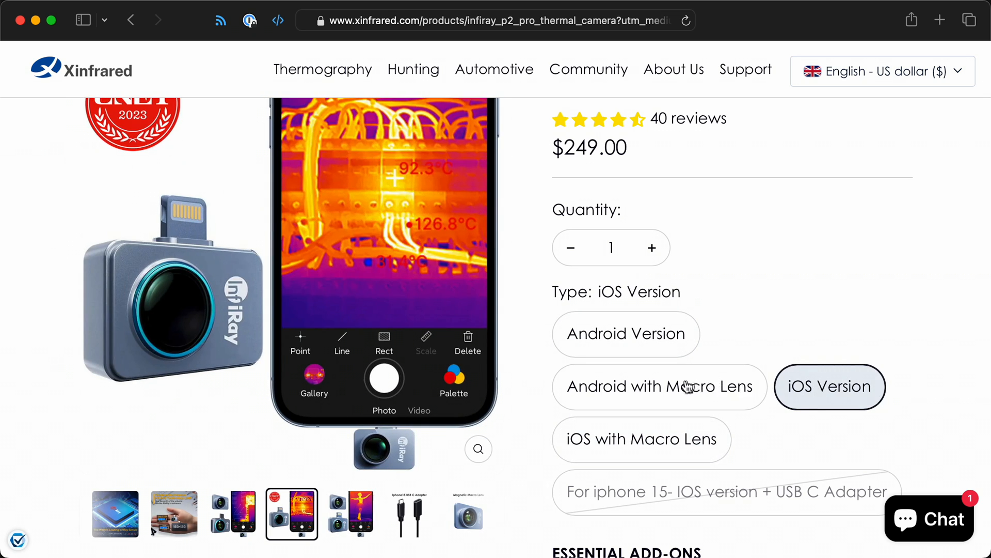
click(660, 387)
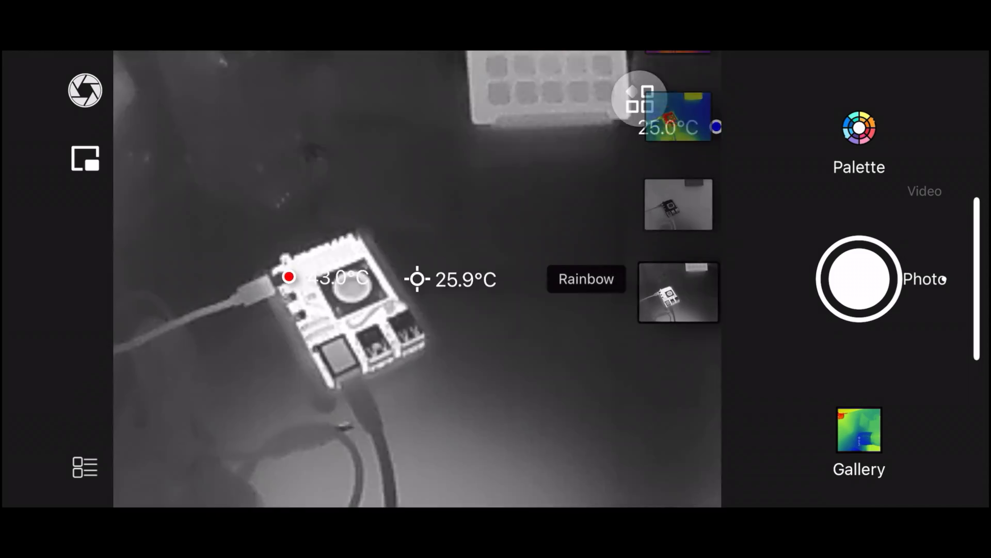
Switch the live thermal view of the Raspberry Pi to the Rainbow palette
click(587, 279)
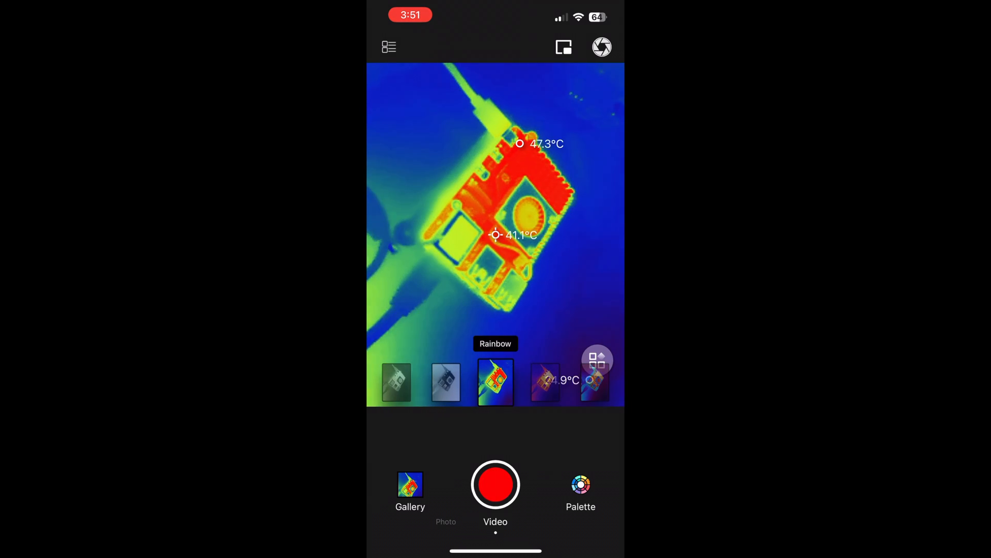
Open the saved thermal clip 1713300695723.mp4 from the gallery for playback
click(495, 484)
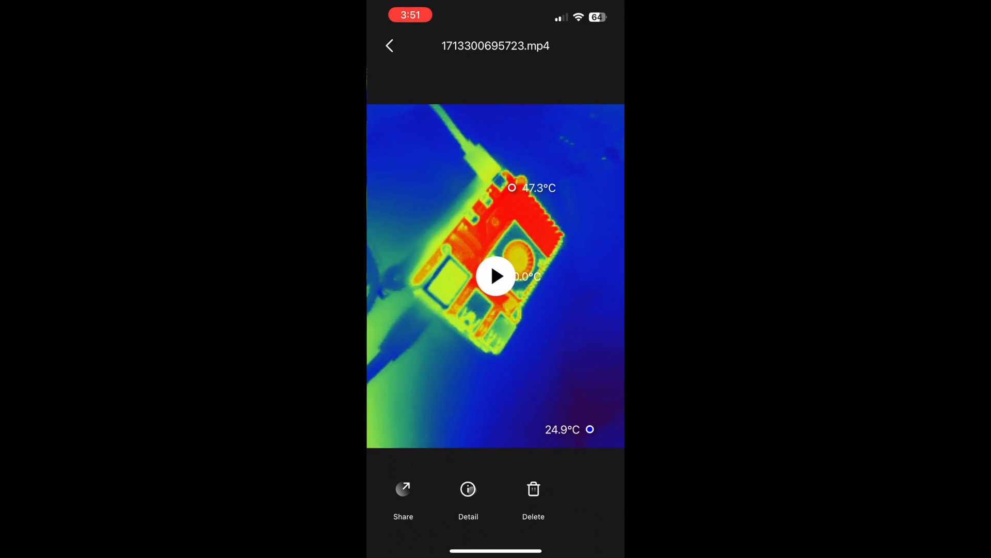
Back out of the clip and gallery to the live rainbow thermal camera view
click(495, 276)
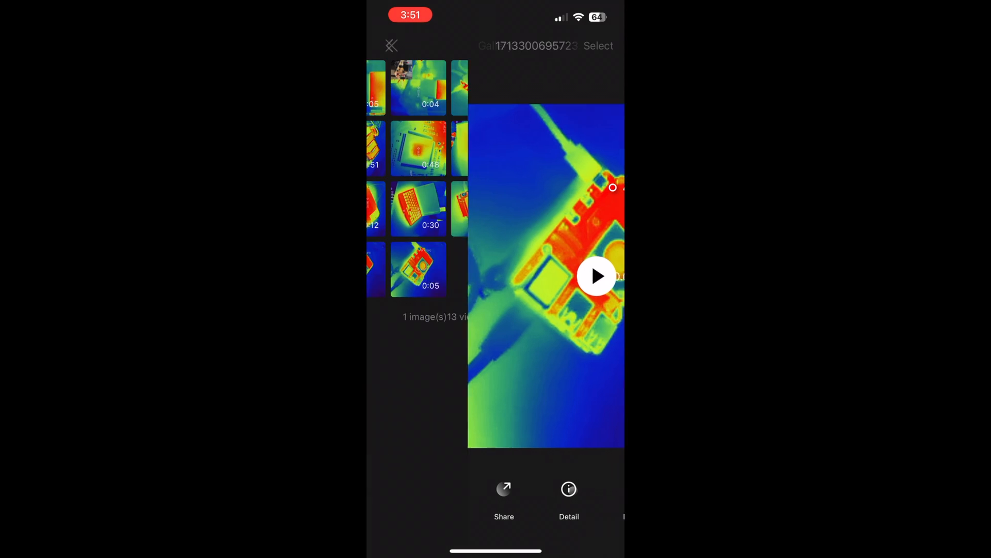
click(392, 44)
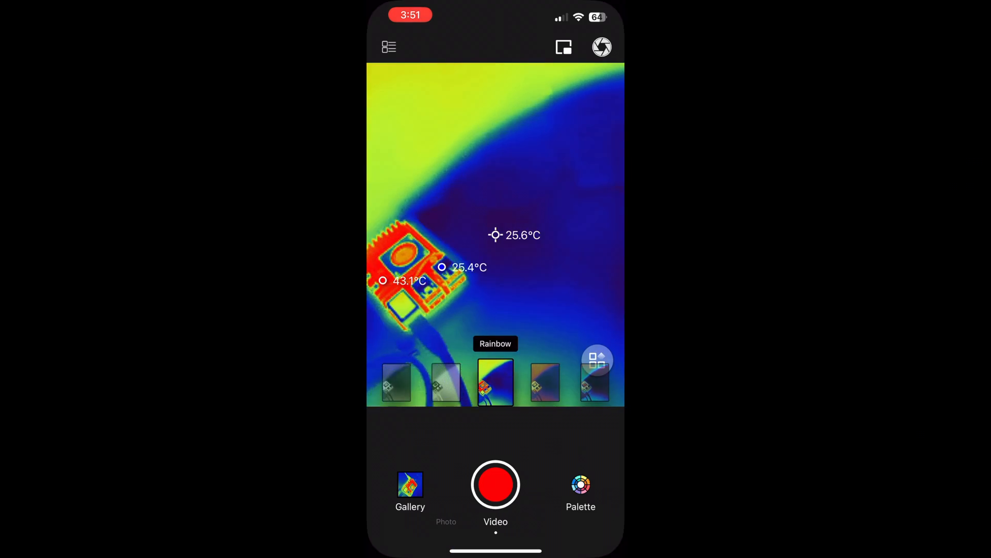